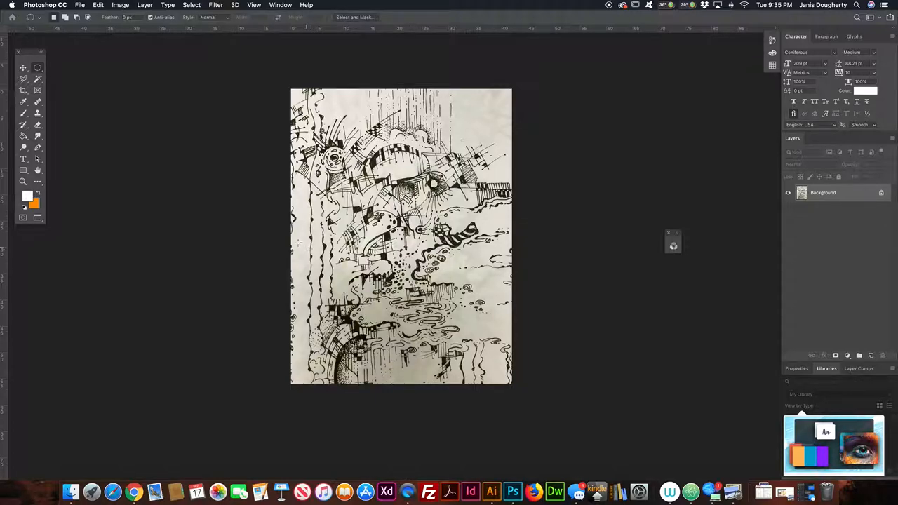
Desaturate the scanned ink drawing to remove its sepia tint.
click(120, 5)
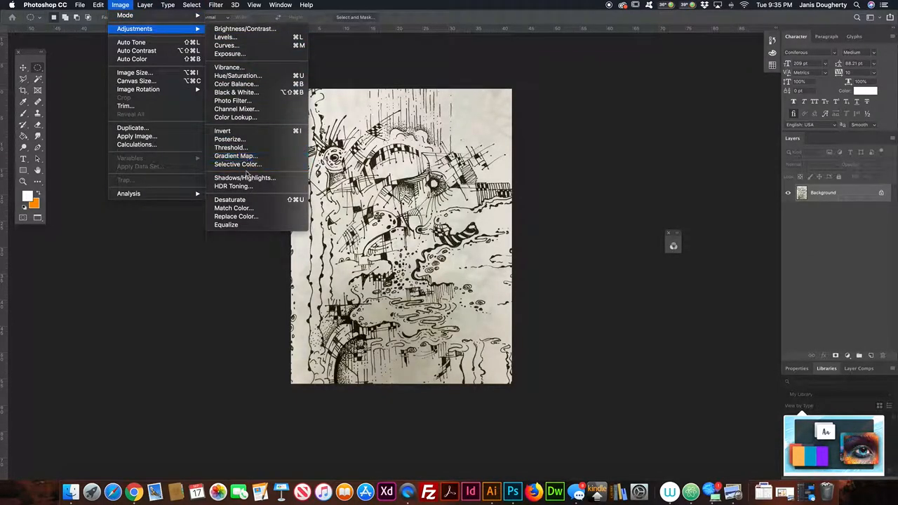
click(230, 199)
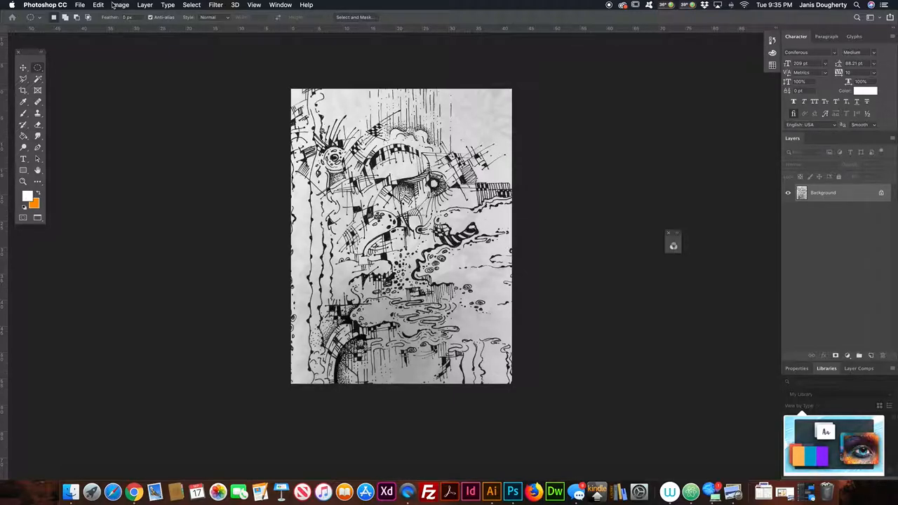
In Levels, drag the white input slider to 140 to whiten the paper.
click(120, 5)
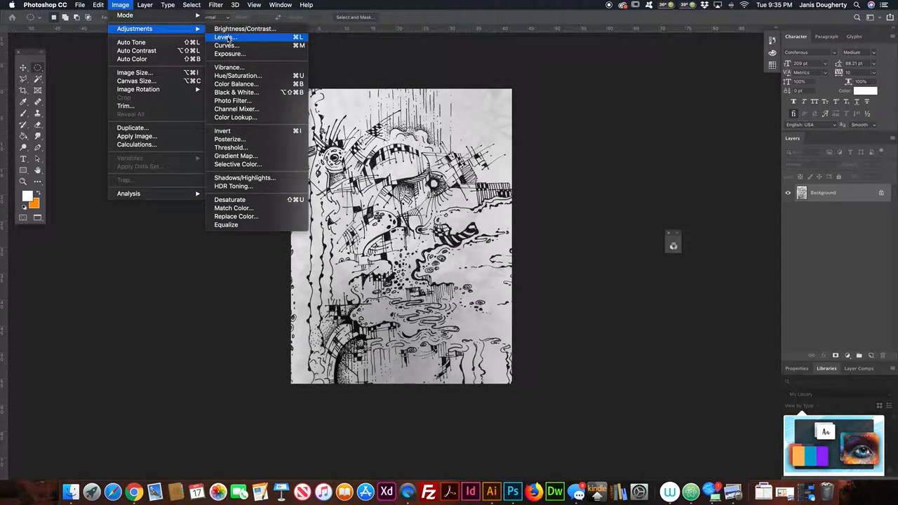
click(225, 38)
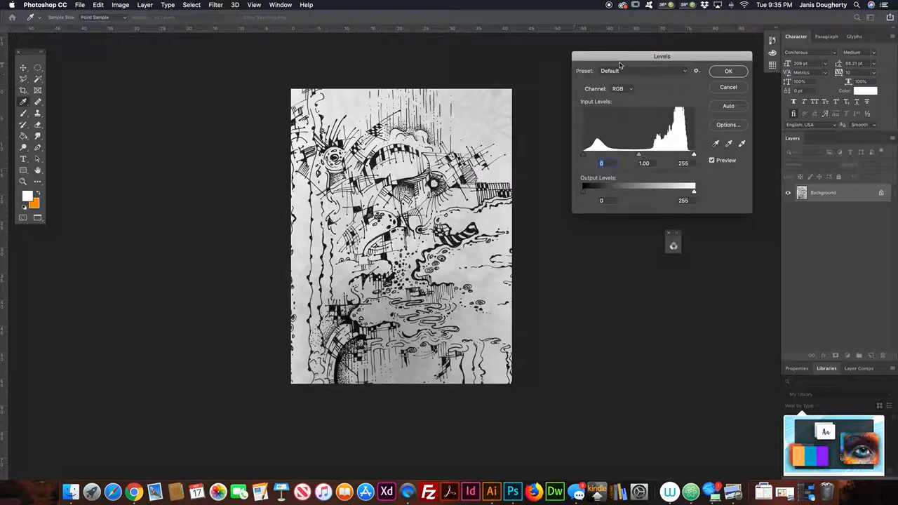
drag(661, 56, 618, 75)
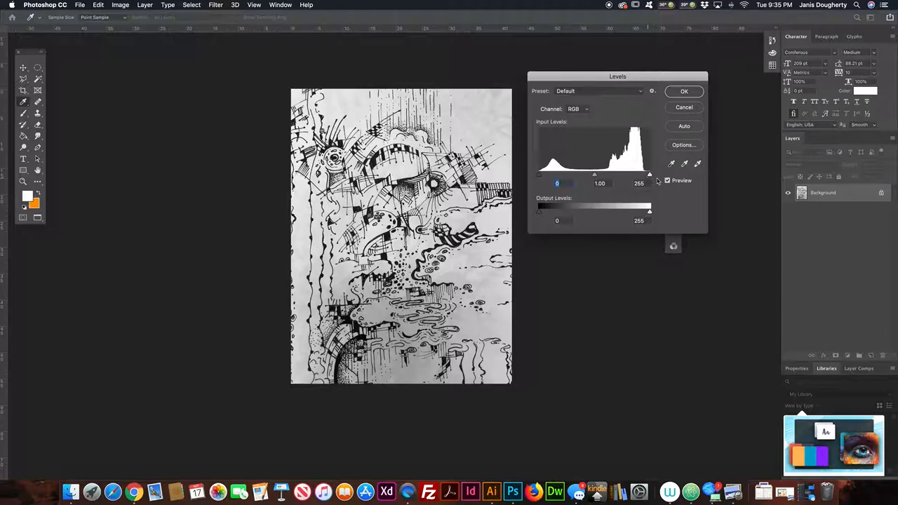
mouse_move(586, 182)
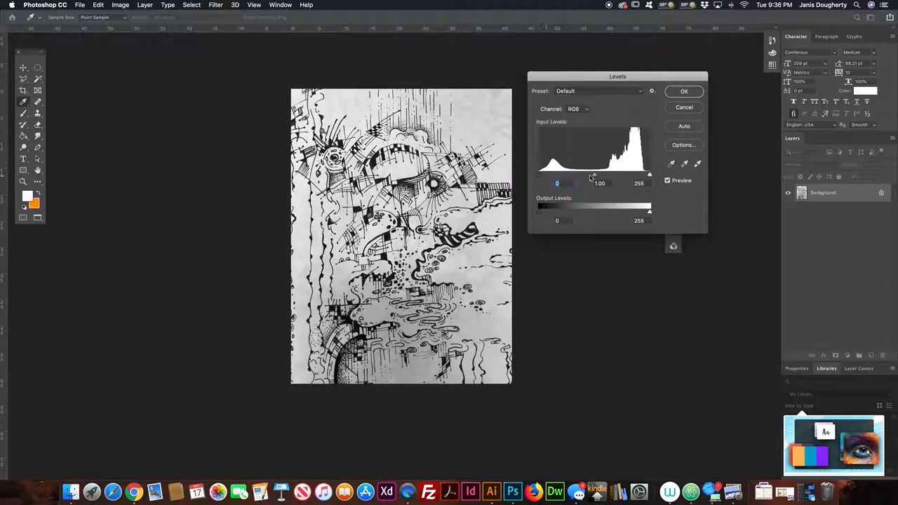
drag(649, 173, 636, 173)
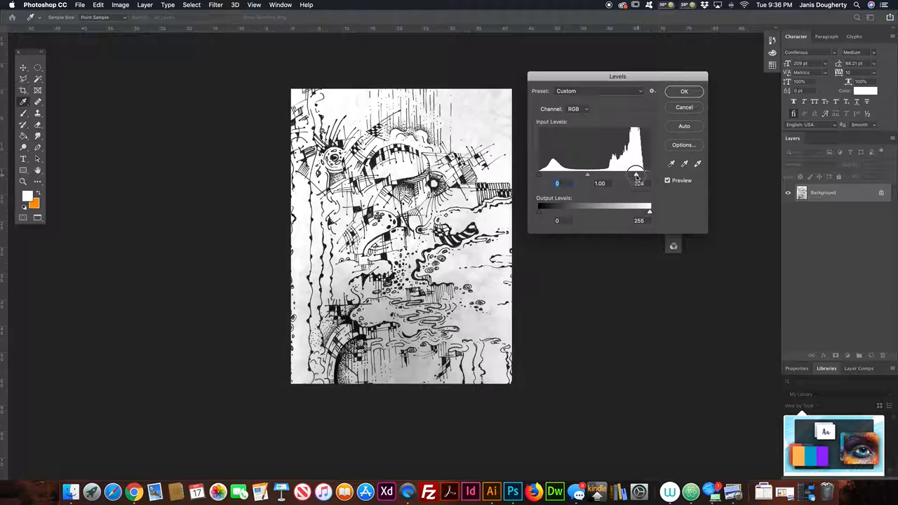
drag(638, 173, 609, 174)
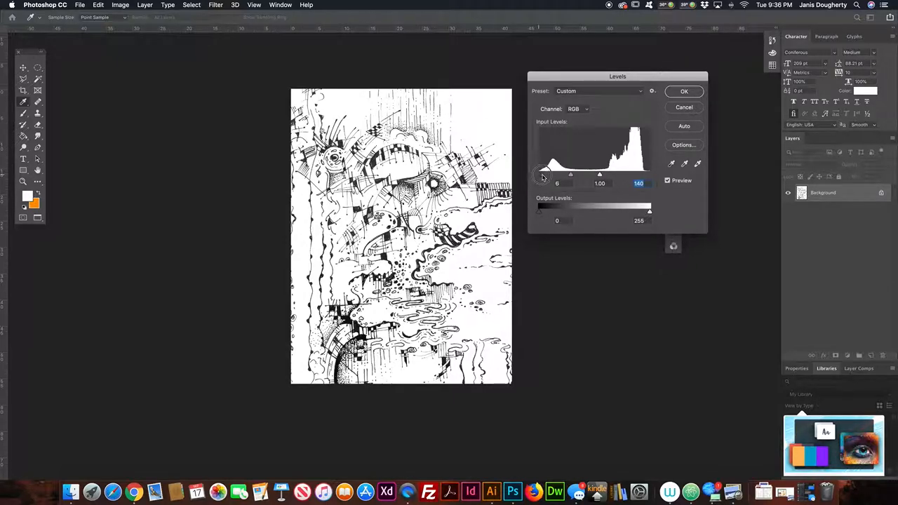
Set the Levels black input to 83 and apply the adjustment.
drag(540, 174, 553, 174)
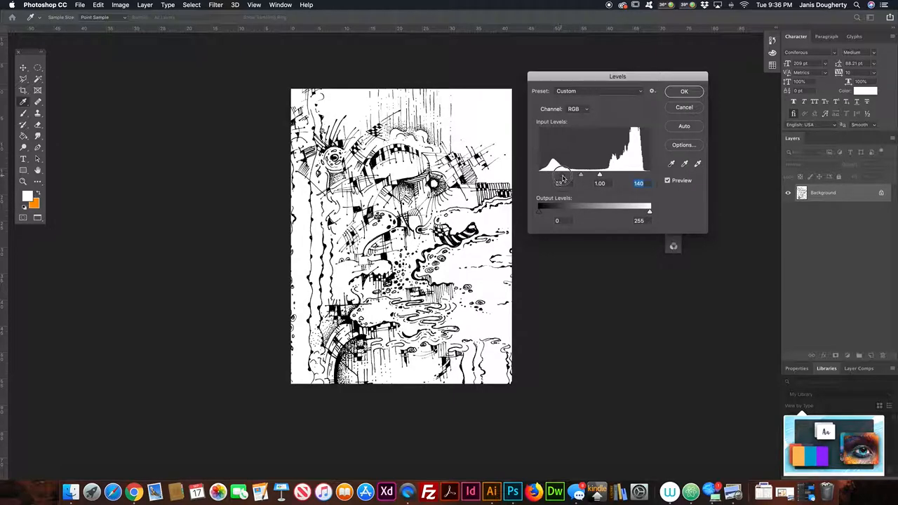
drag(540, 175, 567, 175)
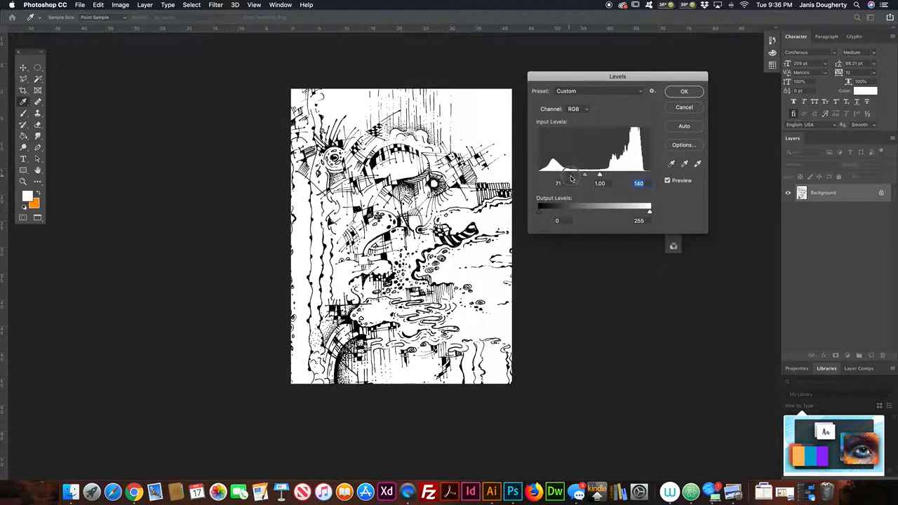
drag(567, 173, 571, 174)
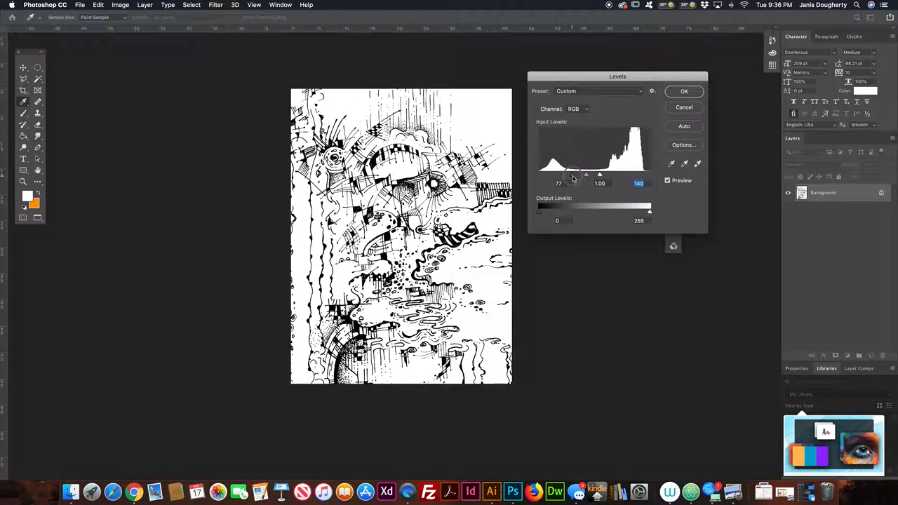
drag(566, 174, 574, 174)
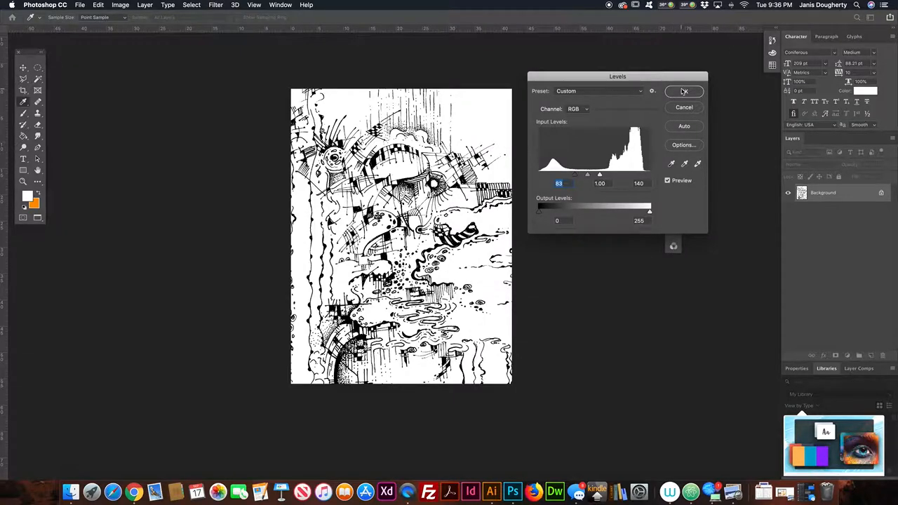
click(684, 91)
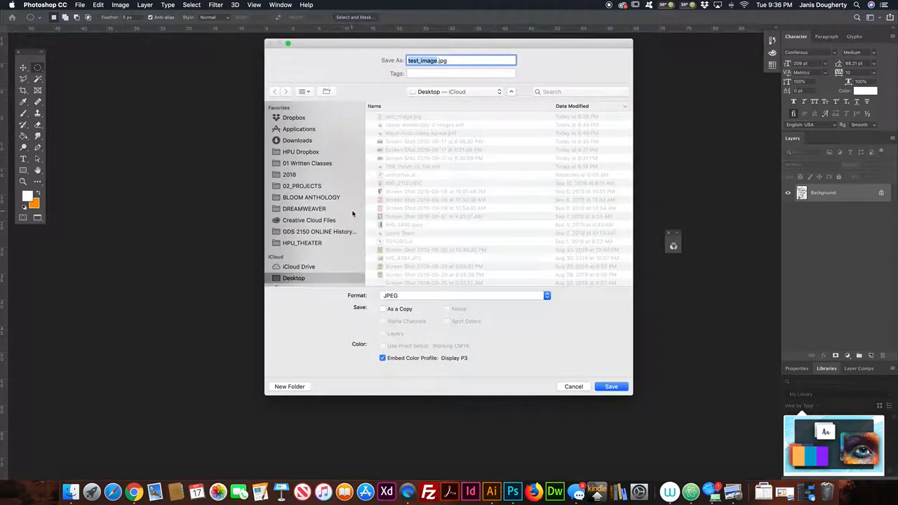
mouse_move(467, 73)
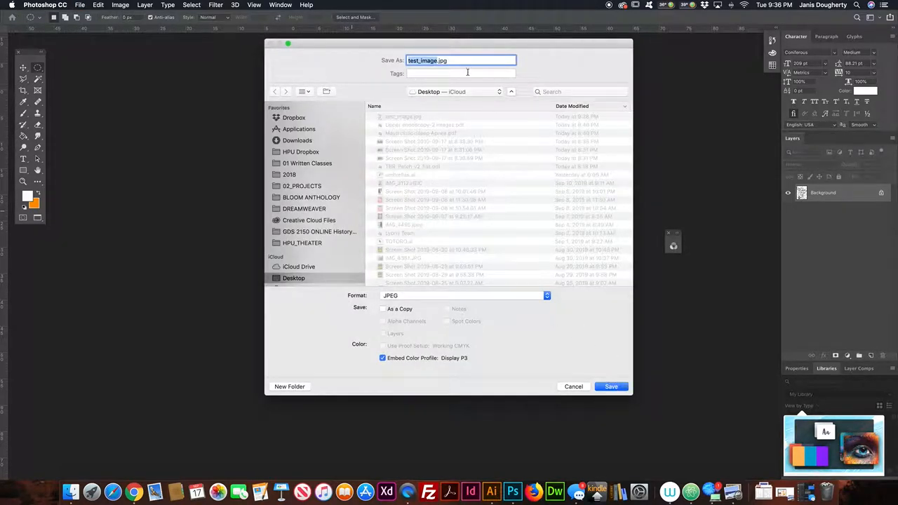
Save as test_image.jpg, replace the existing file, keeping Quality 12 Maximum.
click(612, 386)
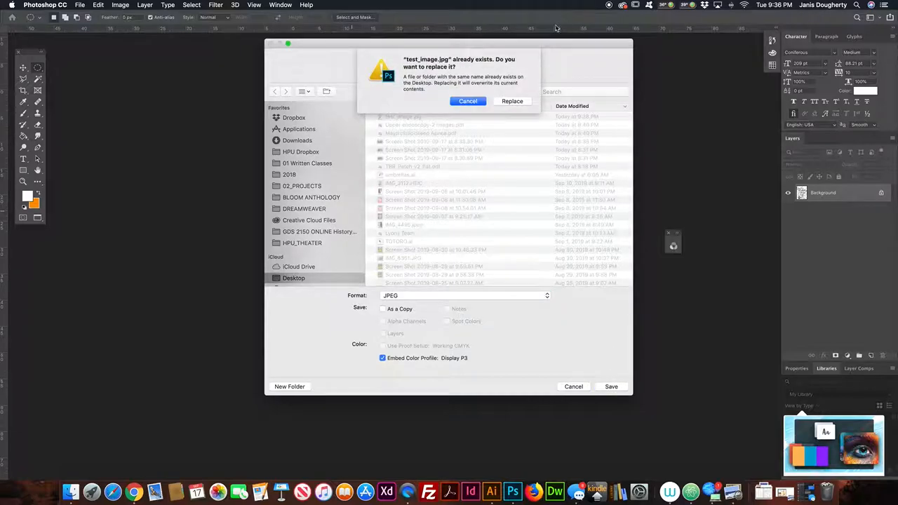
click(512, 101)
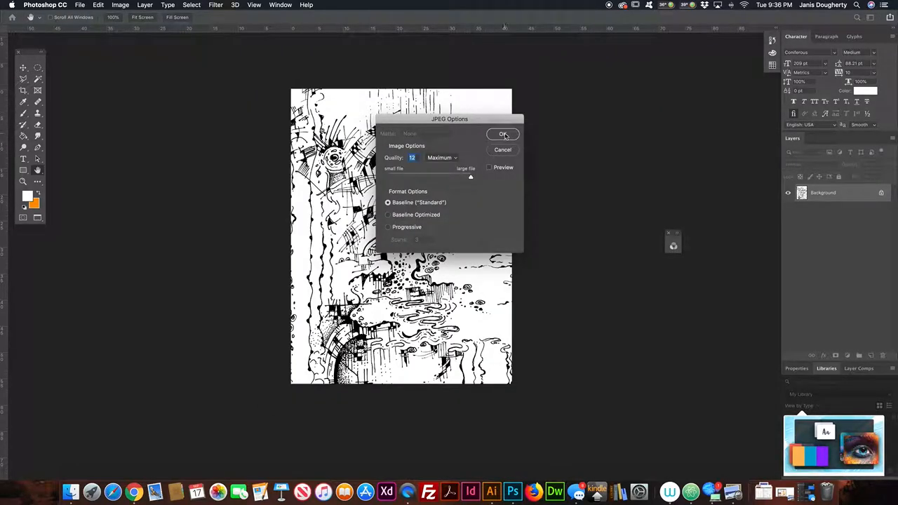
click(503, 135)
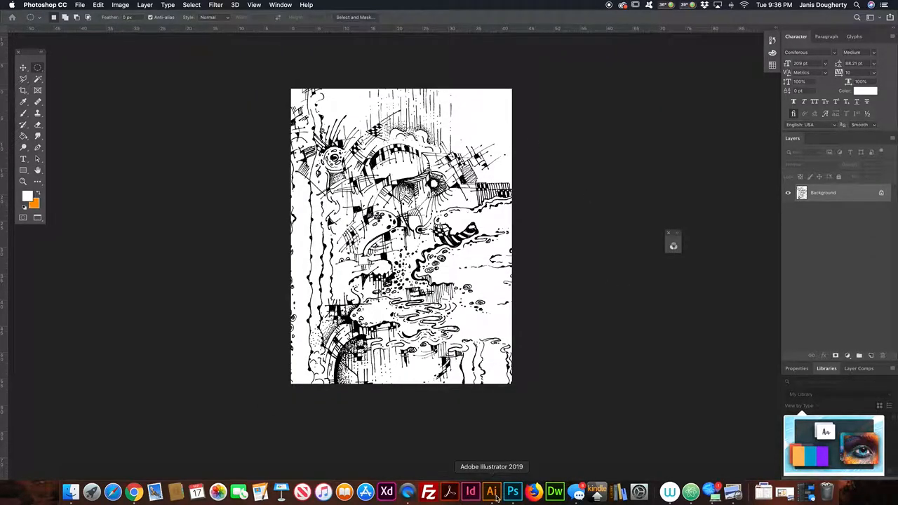
In Illustrator, search for test_image.jpg in the Open dialog and open it.
click(491, 491)
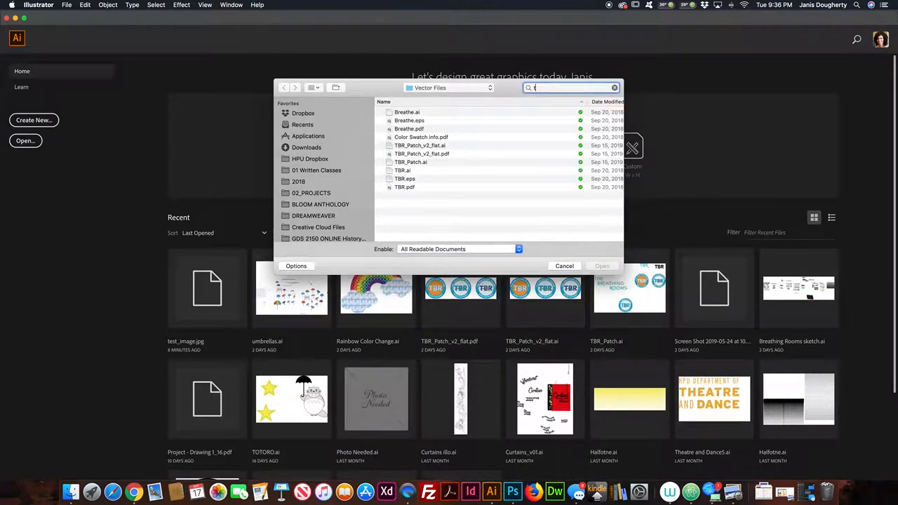
text(test)
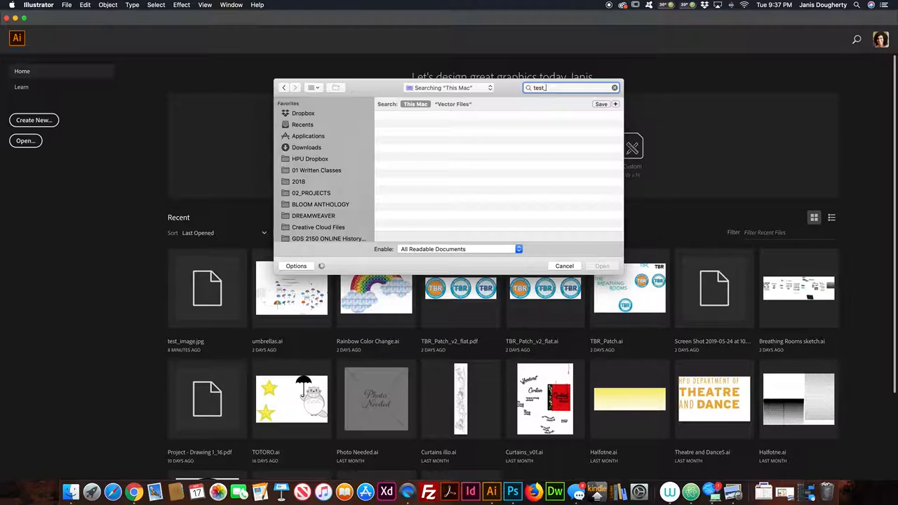
text(_image.)
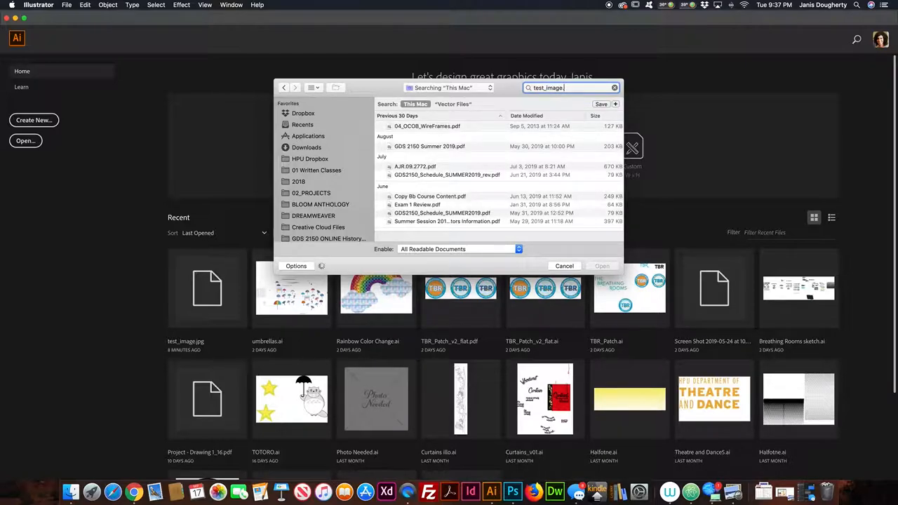
text(jpg)
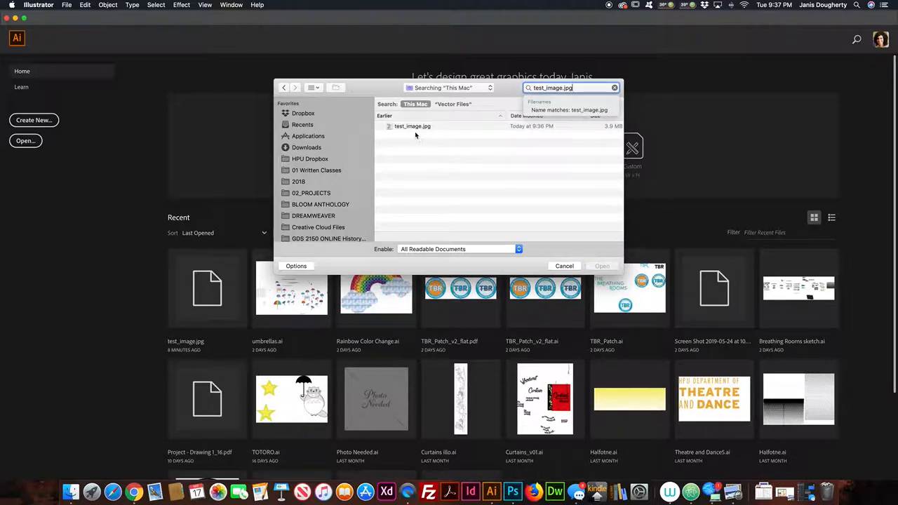
click(565, 266)
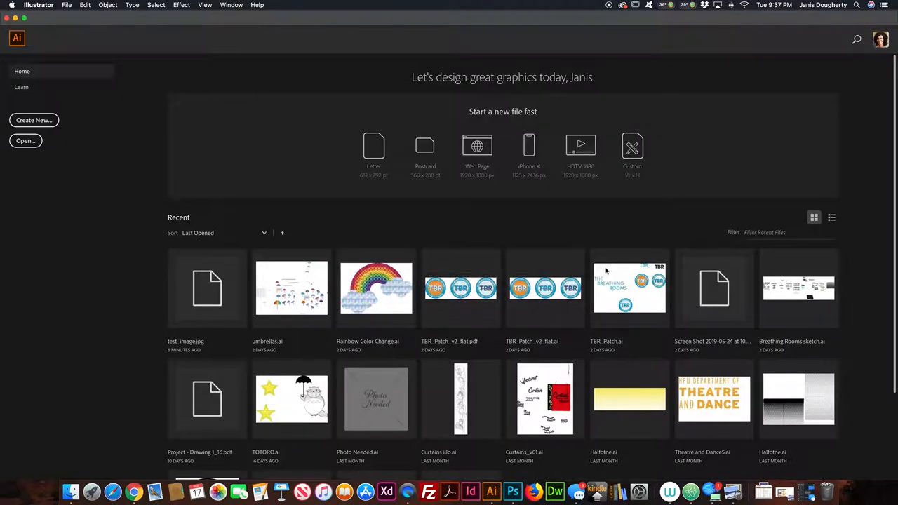
Resize Artboard 1 to fit the placed ink drawing image.
double_click(208, 289)
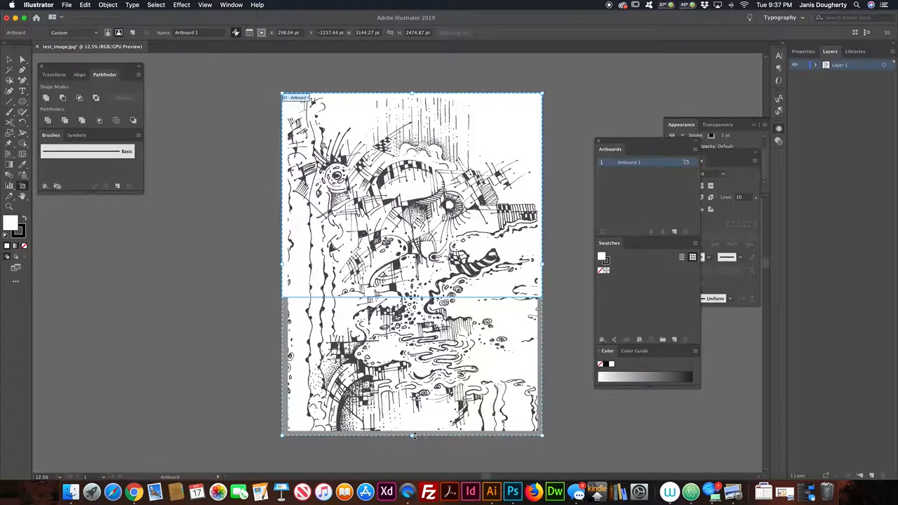
click(231, 231)
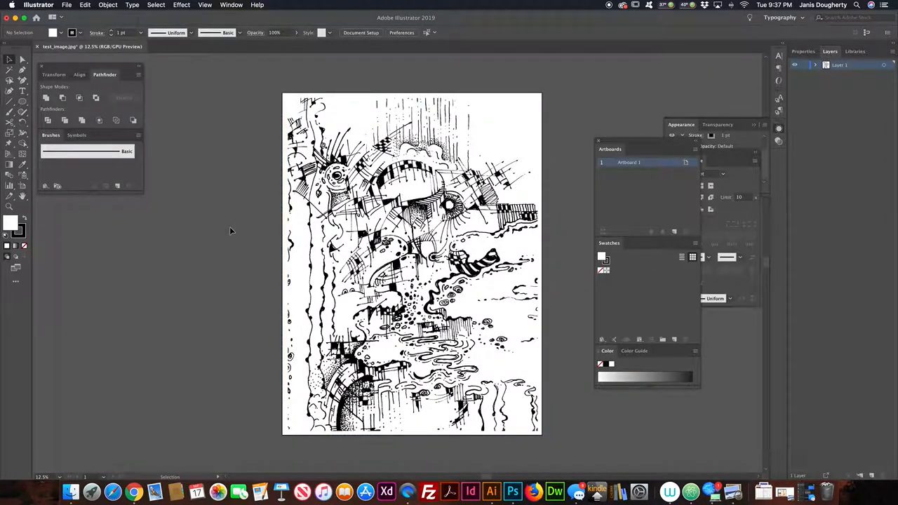
mouse_move(234, 228)
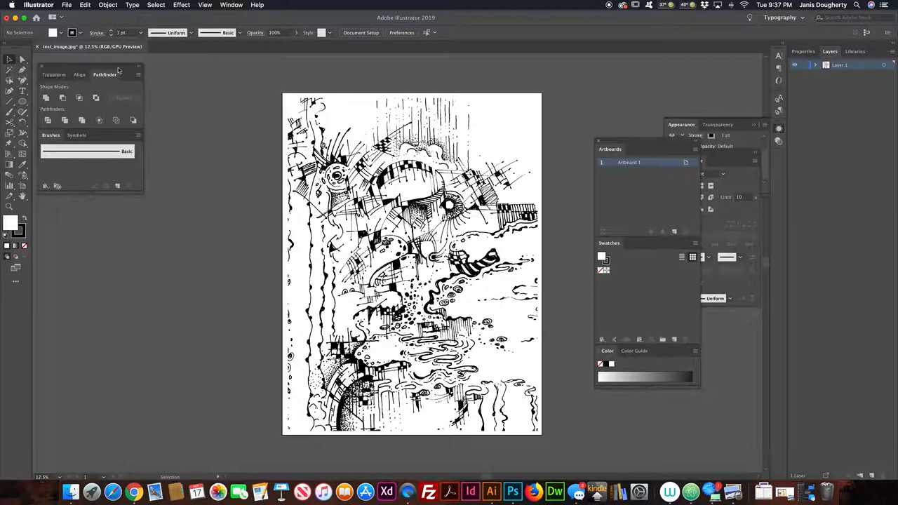
Select the placed ink drawing image, then browse the Window menu.
click(412, 264)
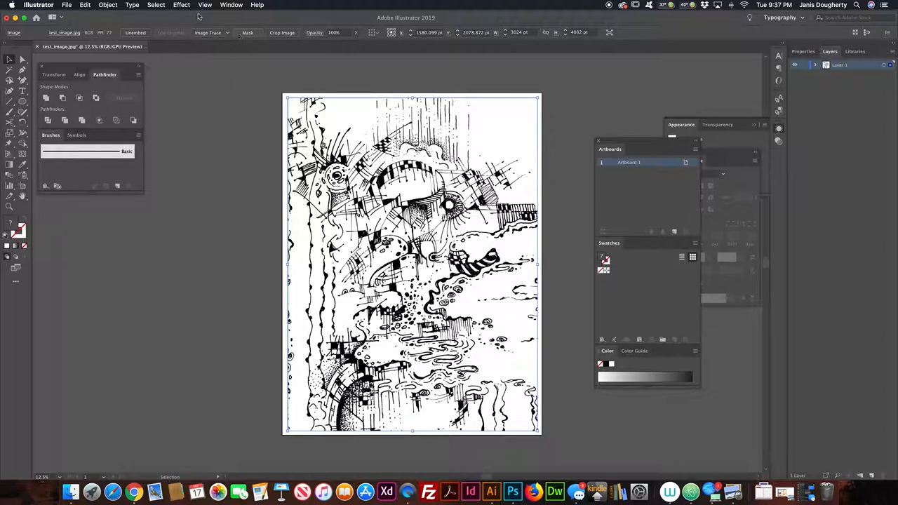
mouse_move(225, 45)
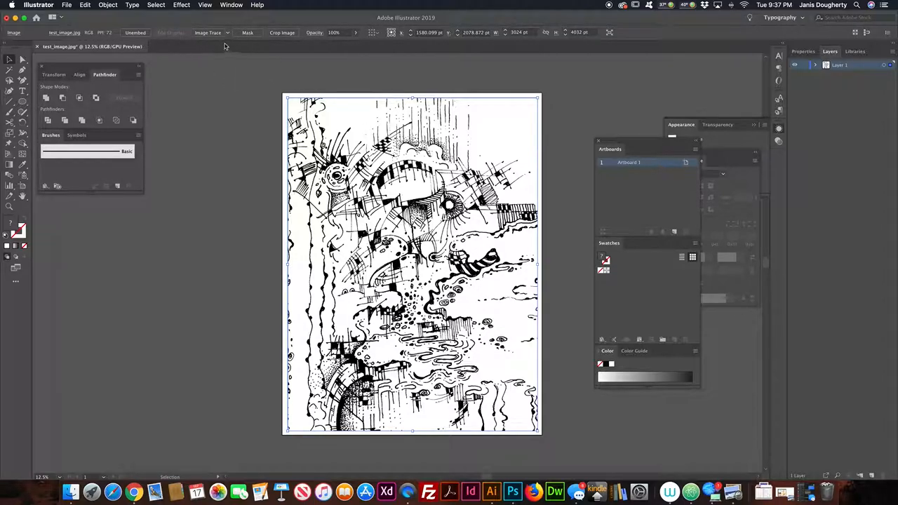
mouse_move(209, 32)
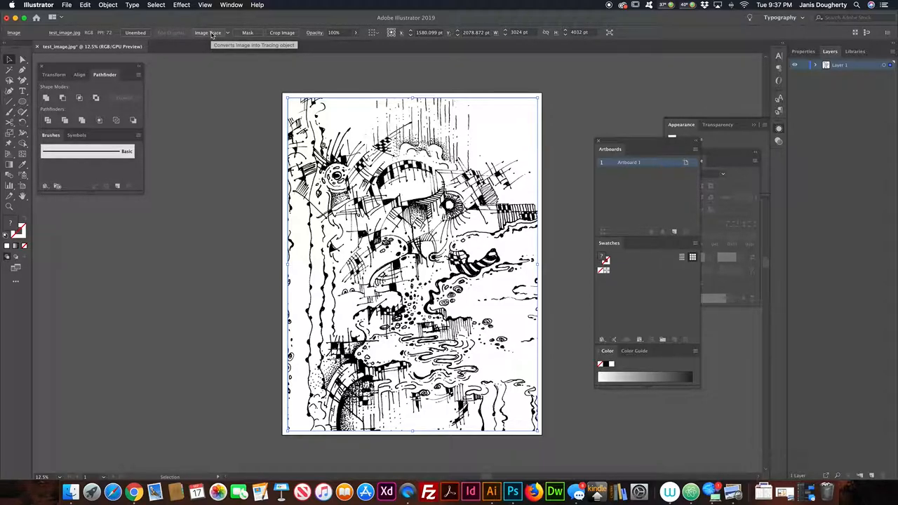
click(232, 5)
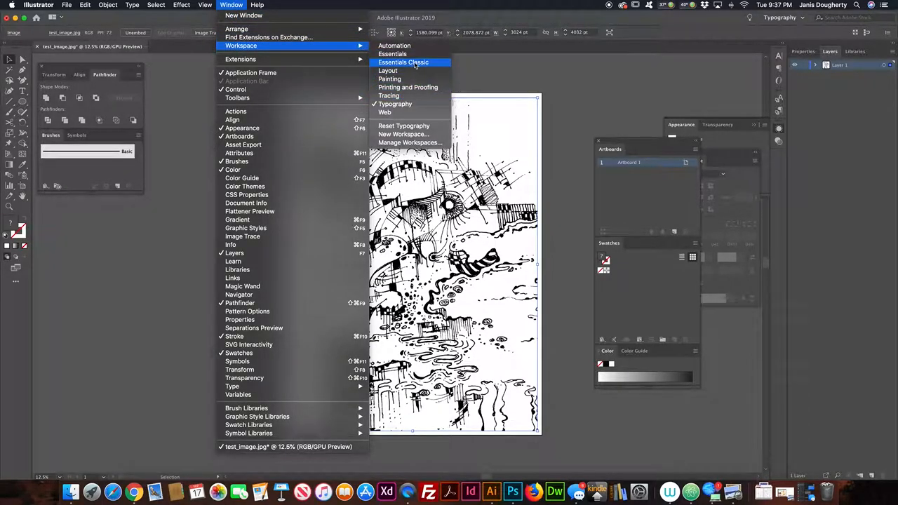
mouse_move(392, 54)
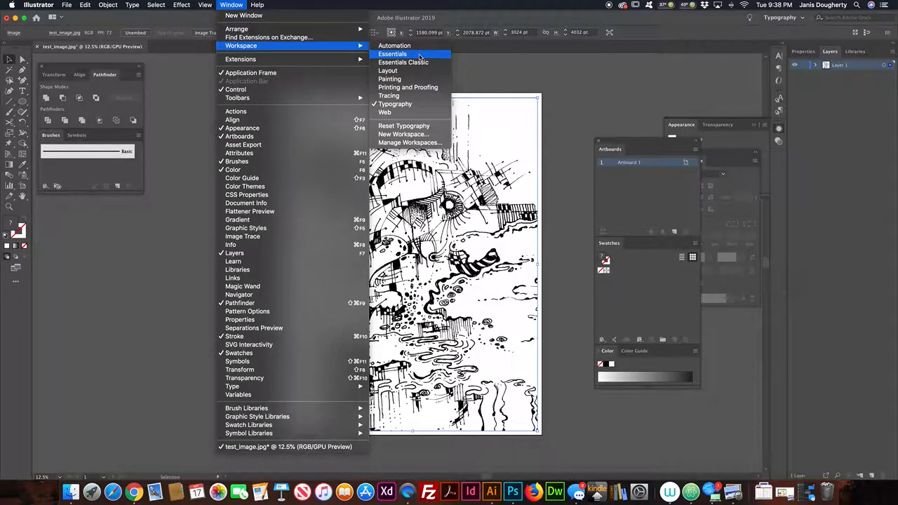
mouse_move(385, 112)
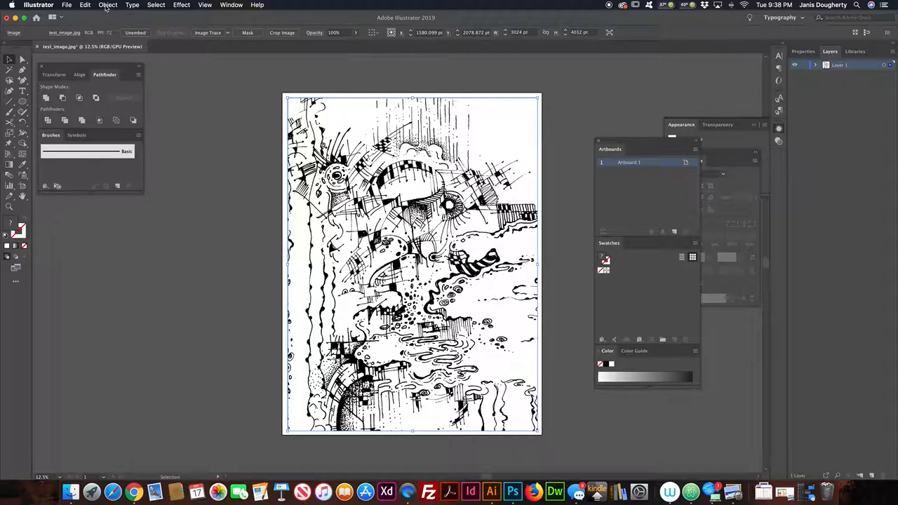
Image Trace the drawing with the default preset, accepting the large-image warning.
click(108, 5)
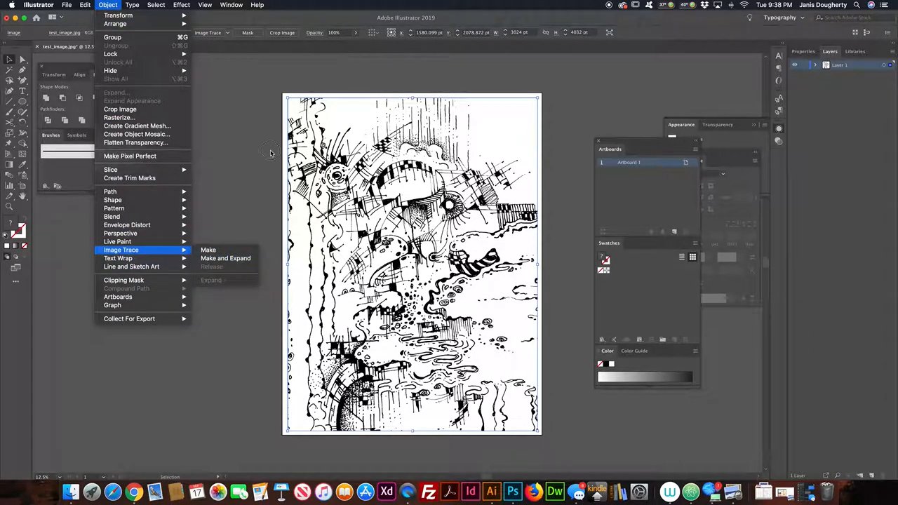
click(208, 250)
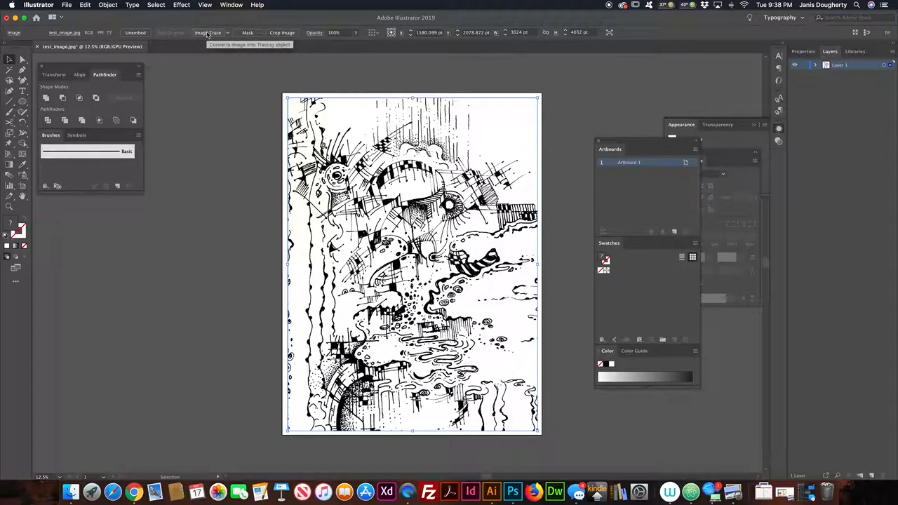
click(208, 32)
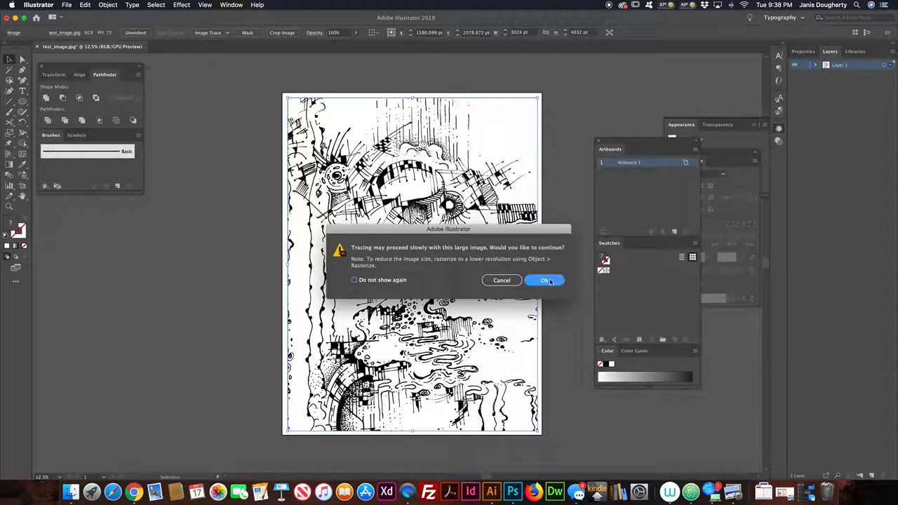
click(546, 281)
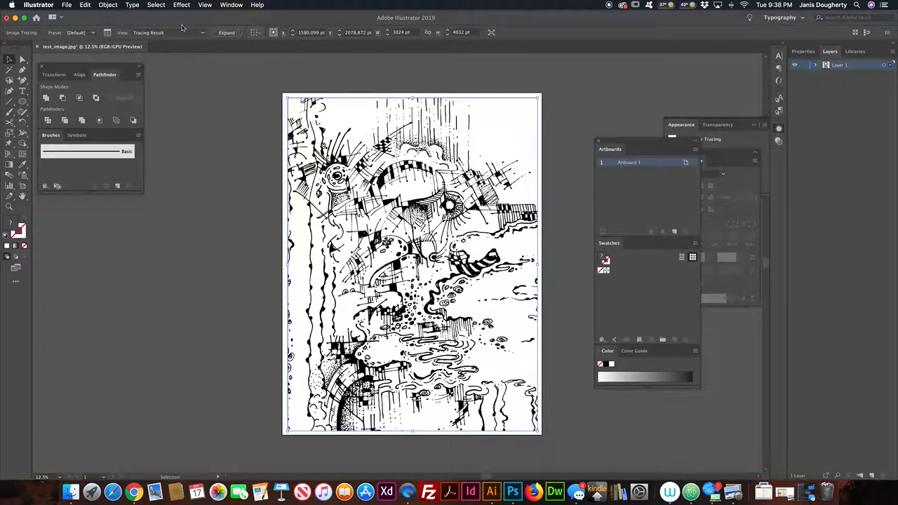
mouse_move(226, 32)
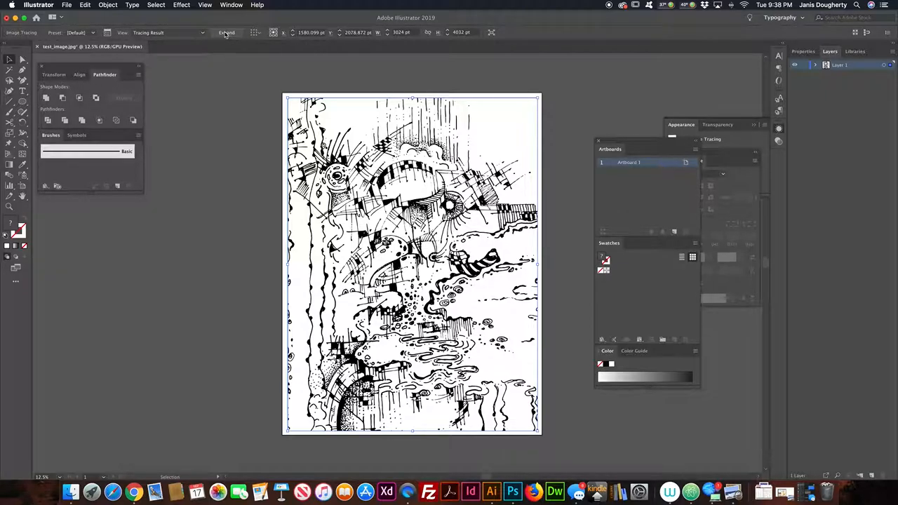
Expand the tracing object into editable vector paths.
click(107, 5)
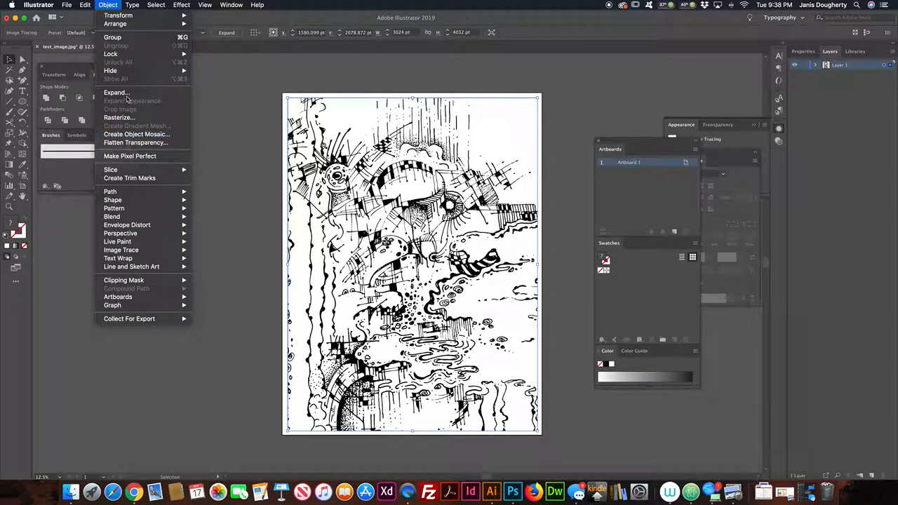
click(116, 91)
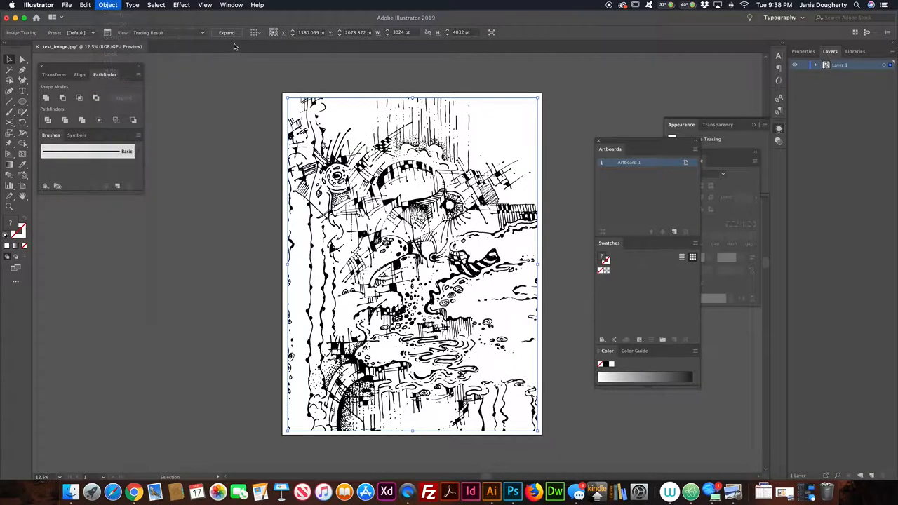
click(226, 33)
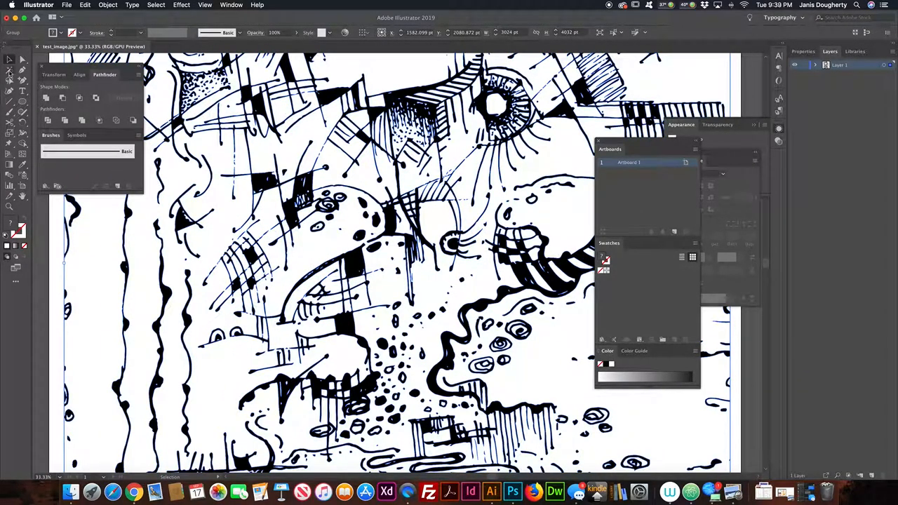
click(10, 69)
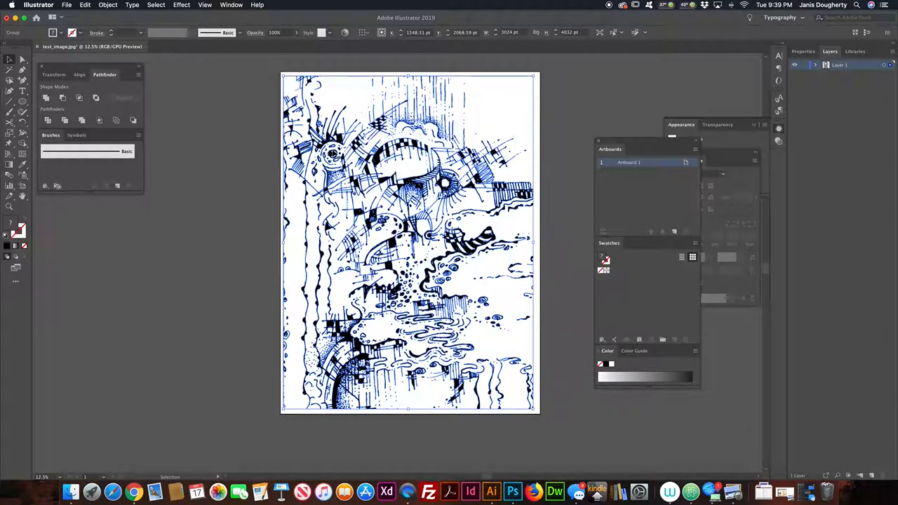
mouse_move(232, 19)
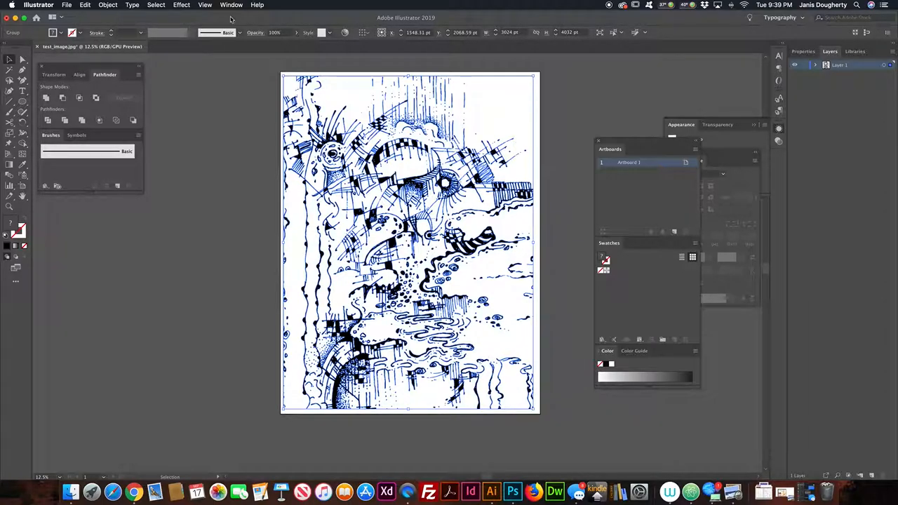
Ungroup the expanded tracing via Object > Ungroup.
click(107, 5)
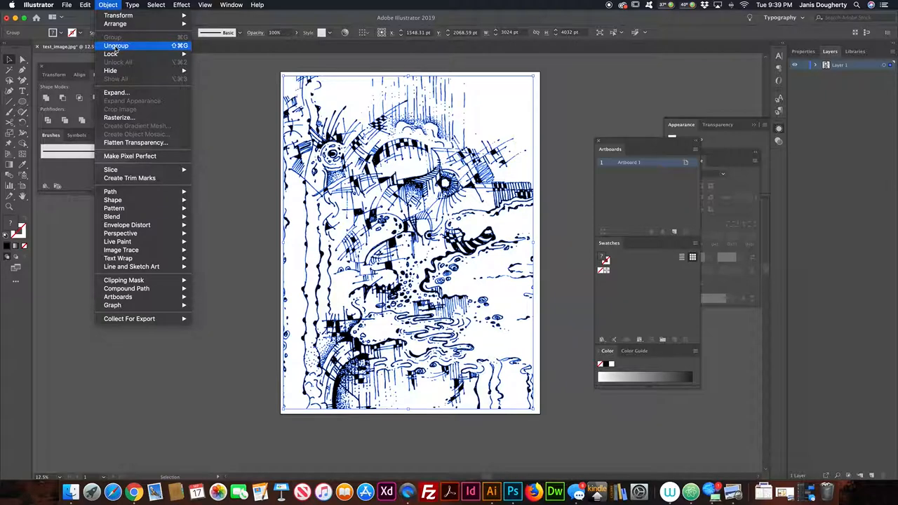
click(116, 46)
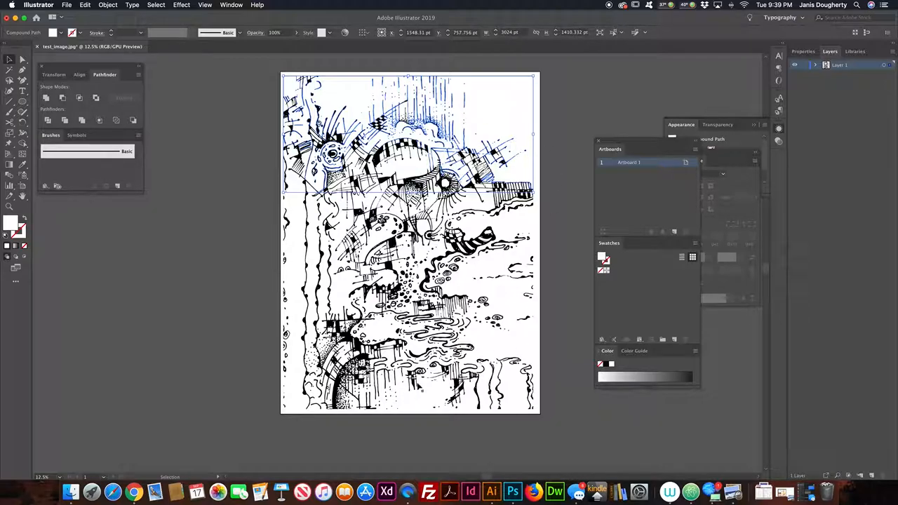
mouse_move(251, 287)
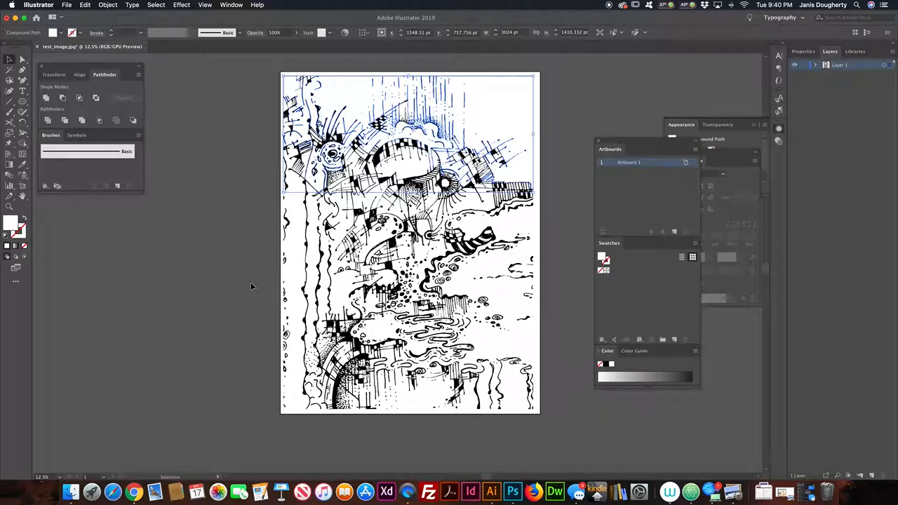
Select white background shapes, then open the Select menu to pick same fill.
click(252, 286)
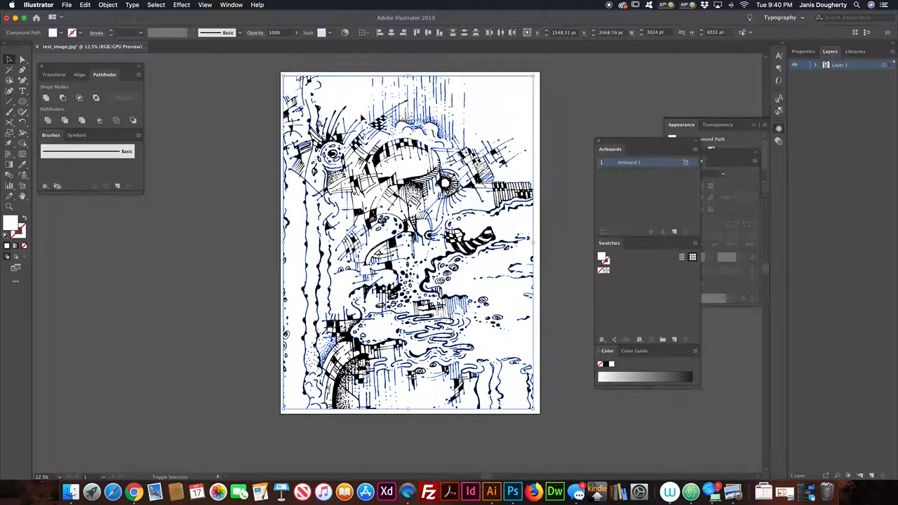
click(497, 110)
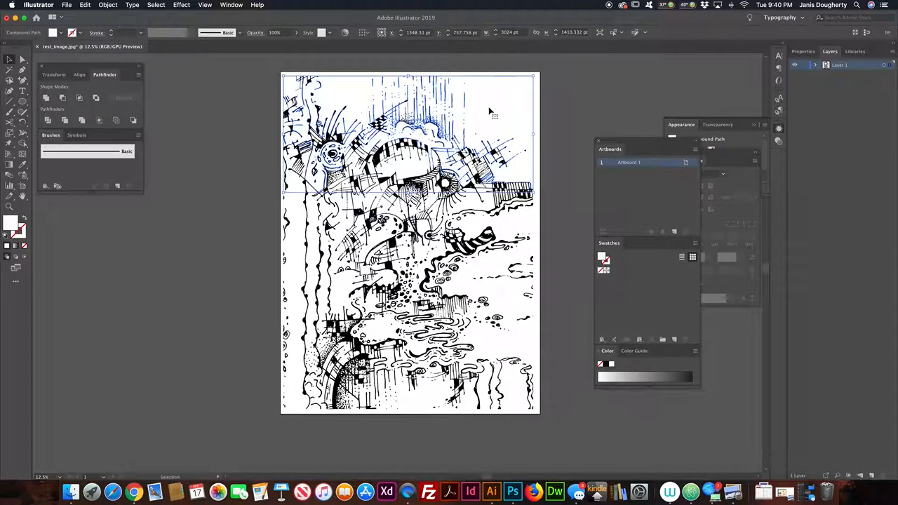
mouse_move(39, 249)
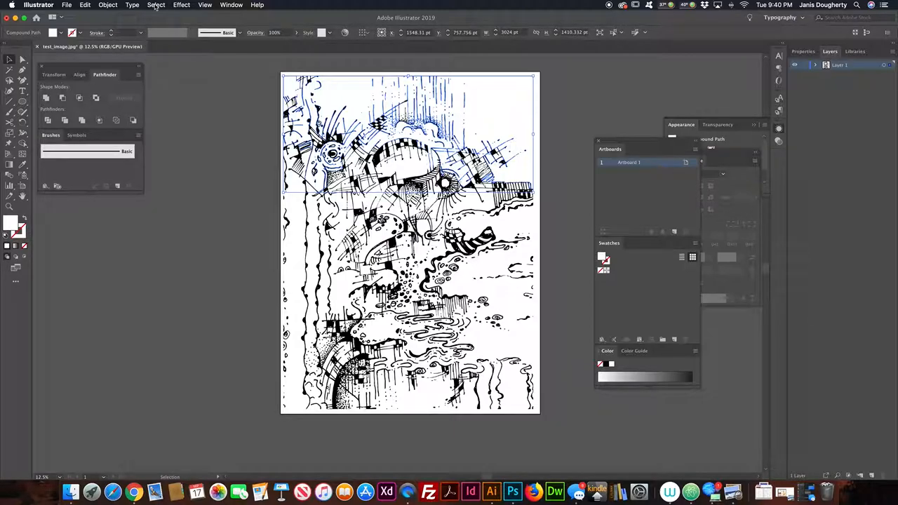
click(156, 5)
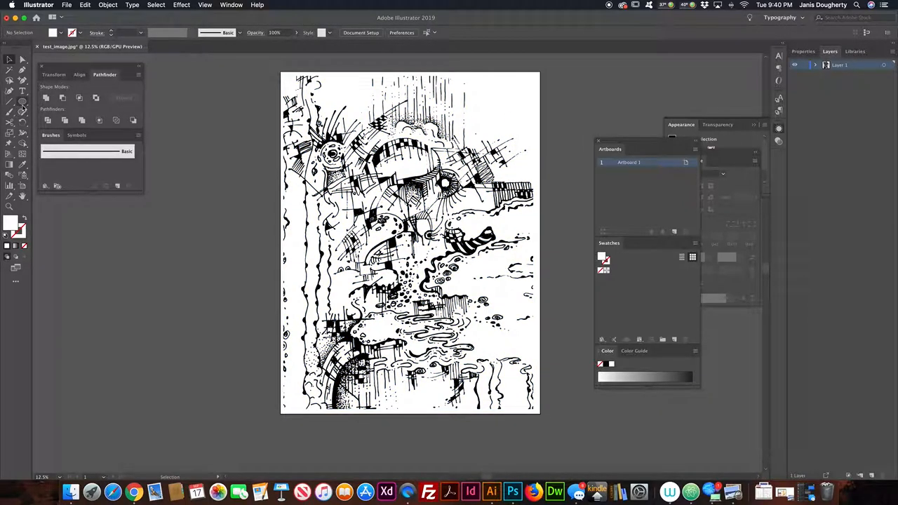
mouse_move(22, 102)
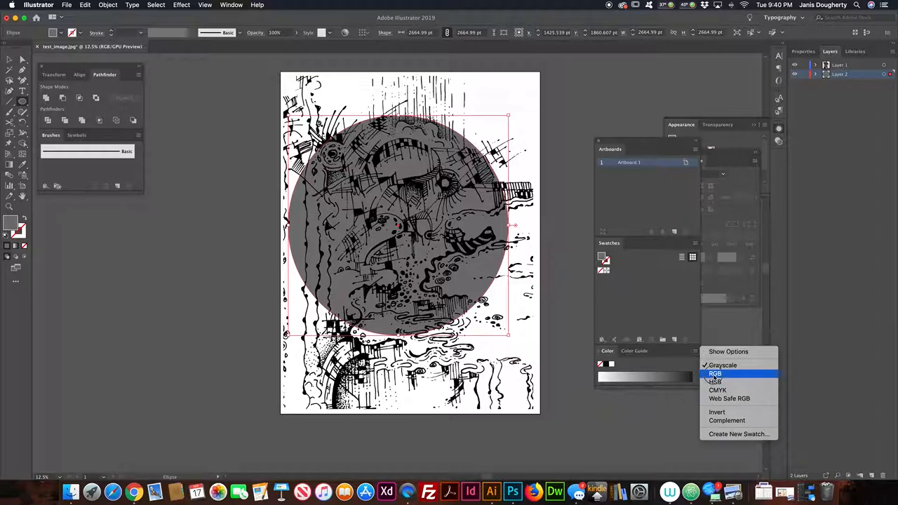
Switch the Color panel to RGB for blue, and reposition the blue circle beneath the ink.
click(715, 373)
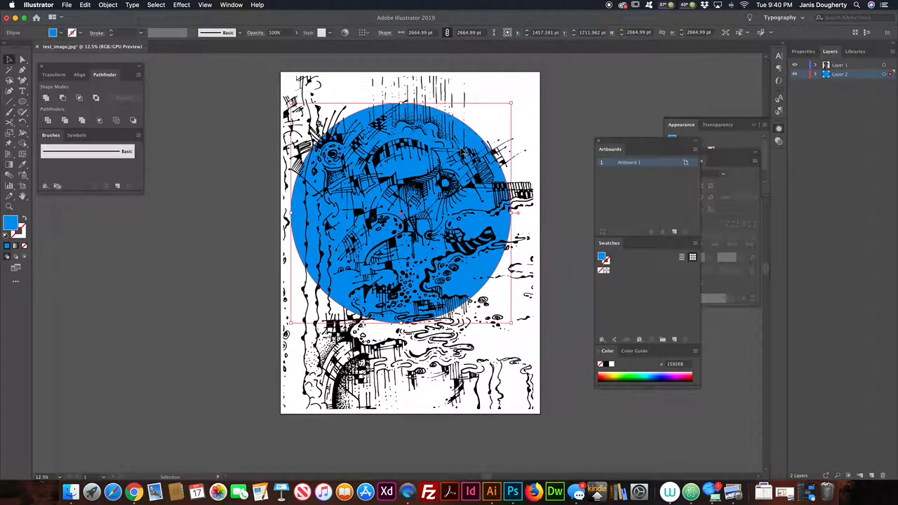
drag(407, 217, 379, 190)
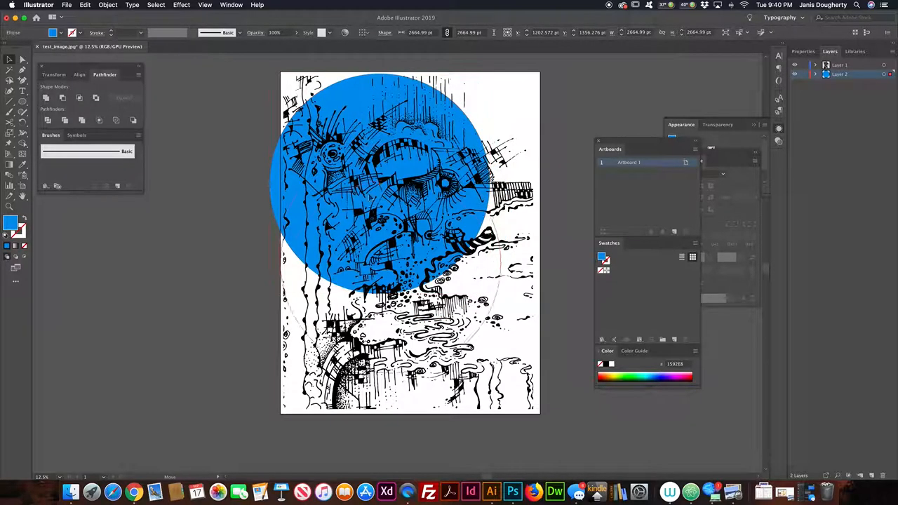
drag(379, 189, 459, 316)
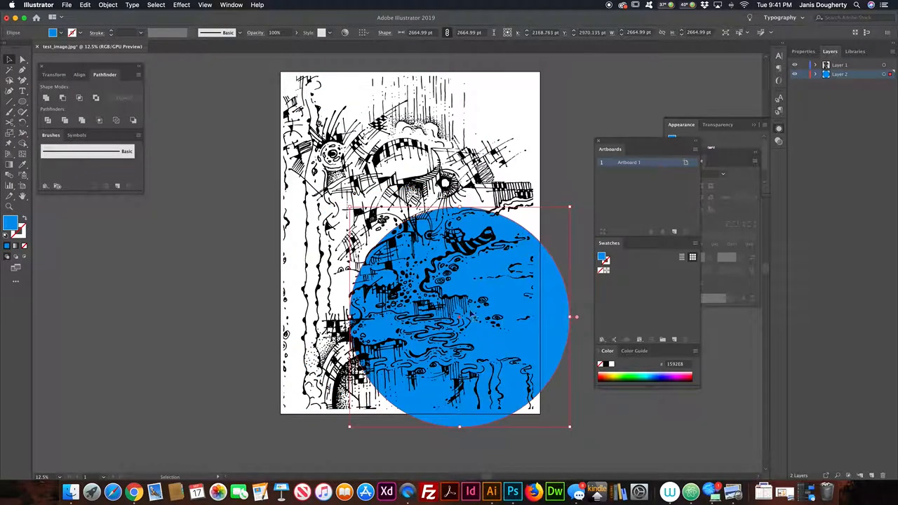
drag(460, 316, 460, 200)
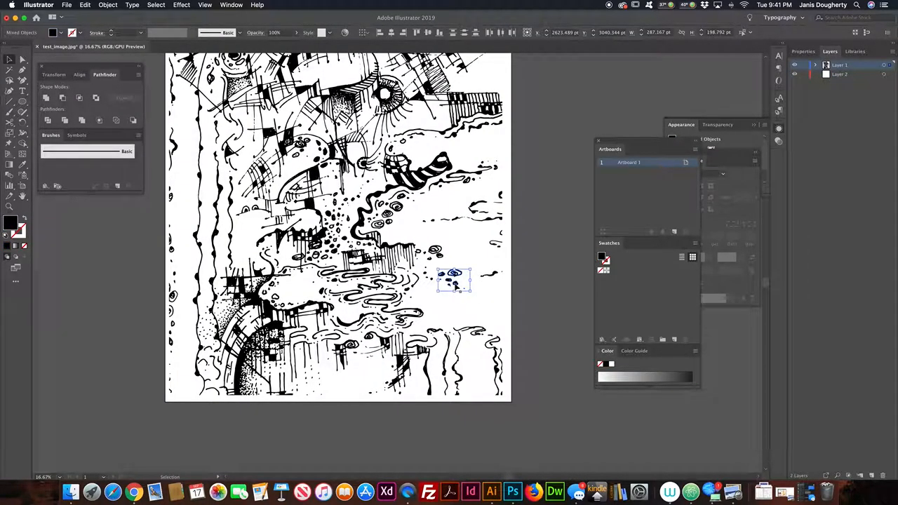
Drag a small ink piece down, then up near the swirls and nudge it into place.
drag(454, 279, 479, 291)
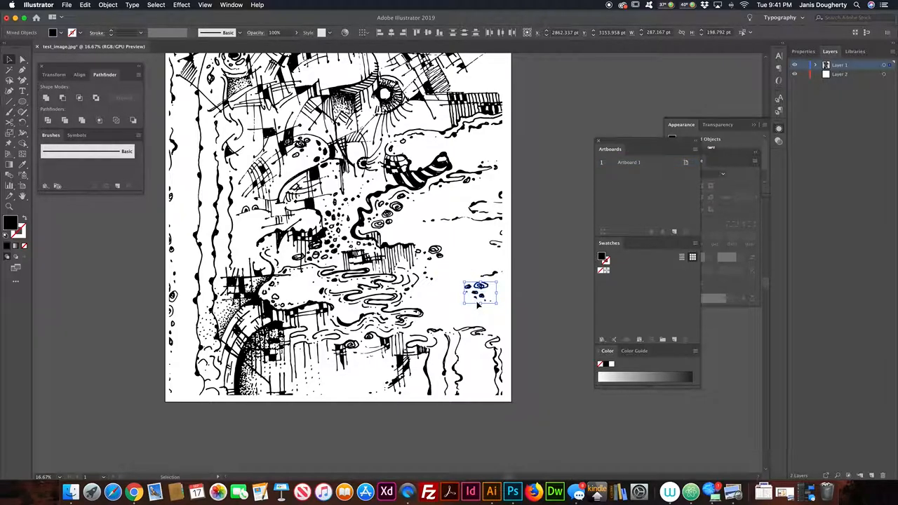
drag(479, 295, 464, 249)
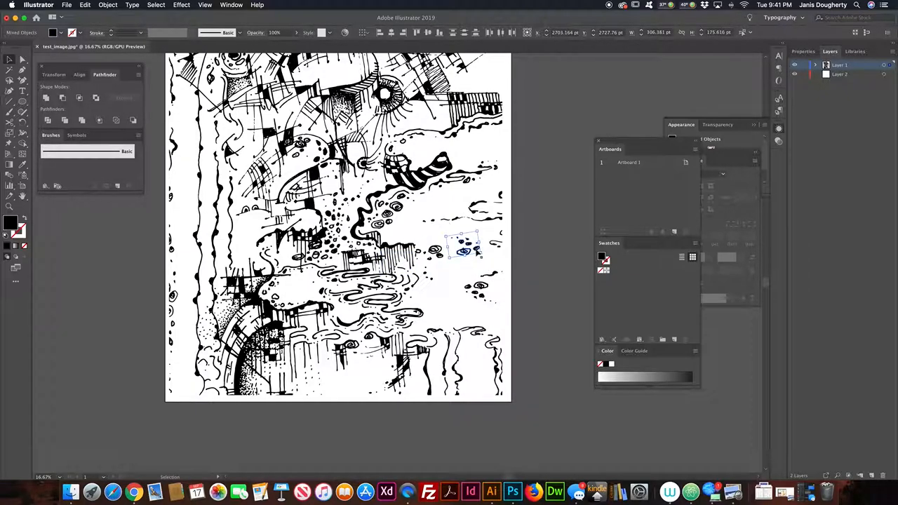
drag(461, 252, 453, 247)
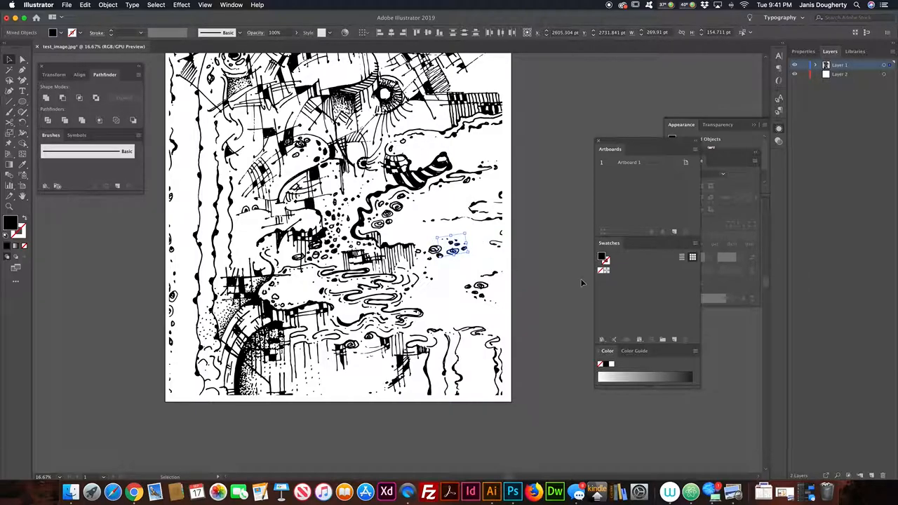
Move an ink cluster to the top-right corner, select the smaller cluster there, then deselect.
click(539, 273)
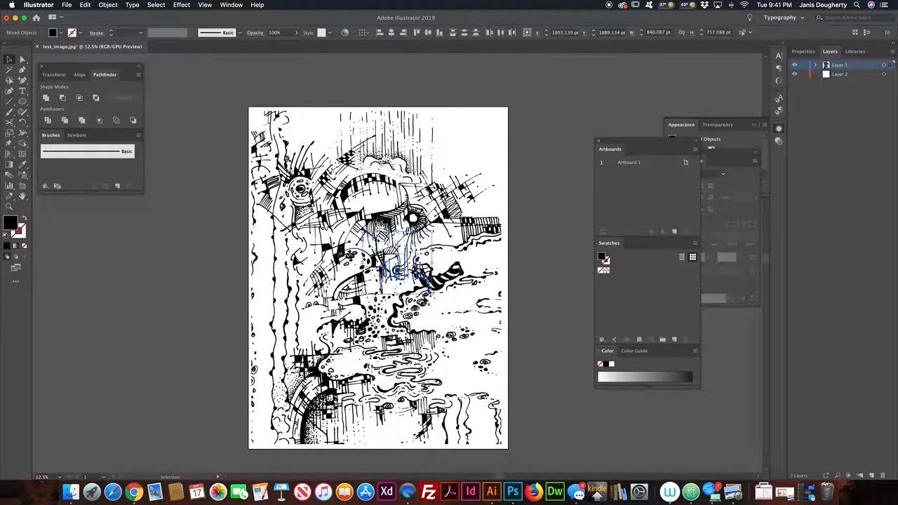
drag(400, 271, 477, 141)
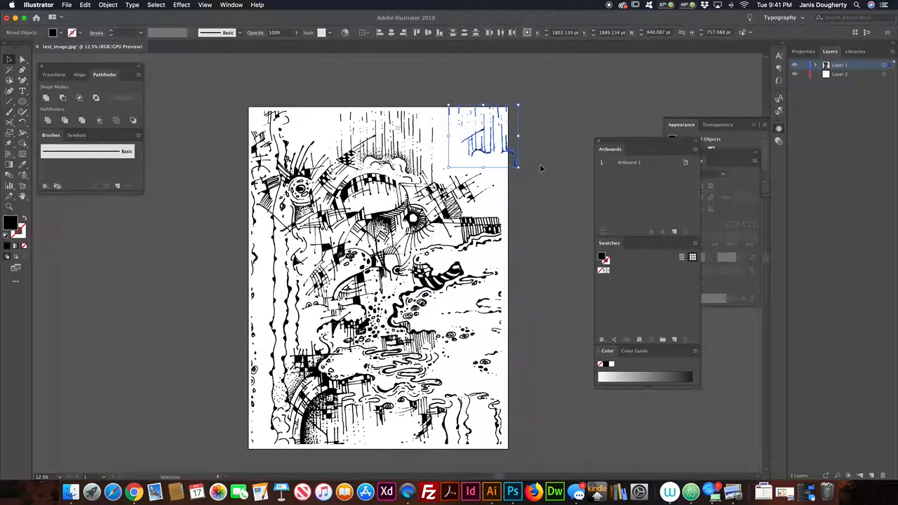
click(425, 85)
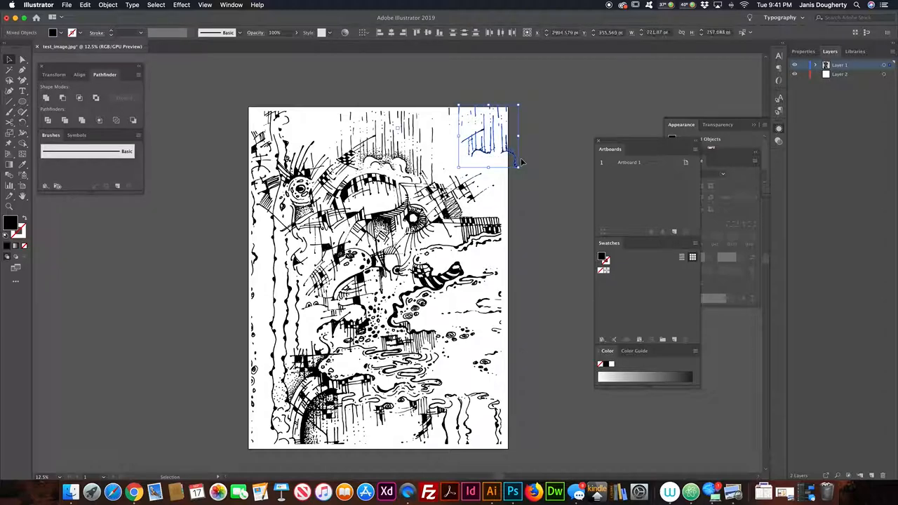
click(560, 91)
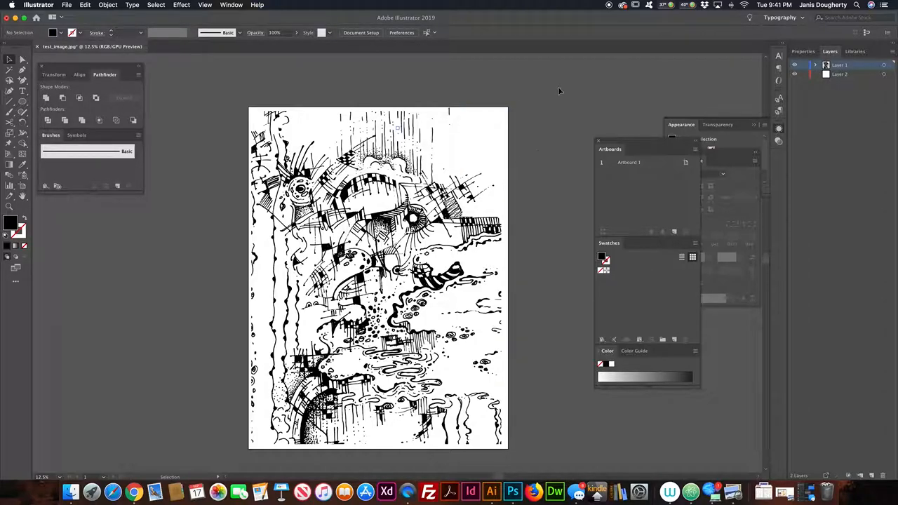